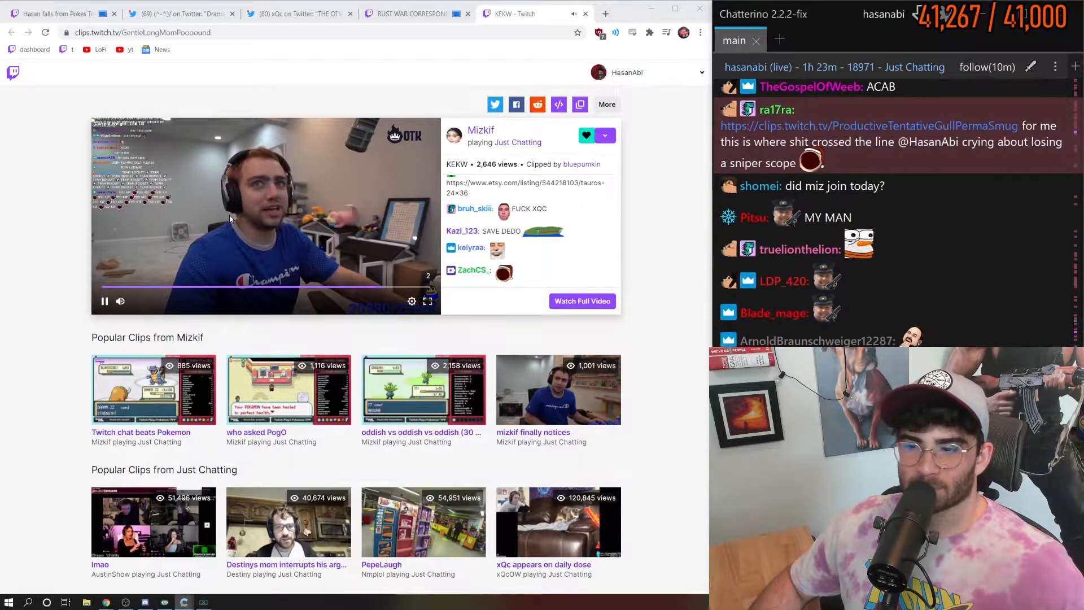
# Pause the Mizkif "KEKW" clip partway through playback.
pyautogui.click(104, 300)
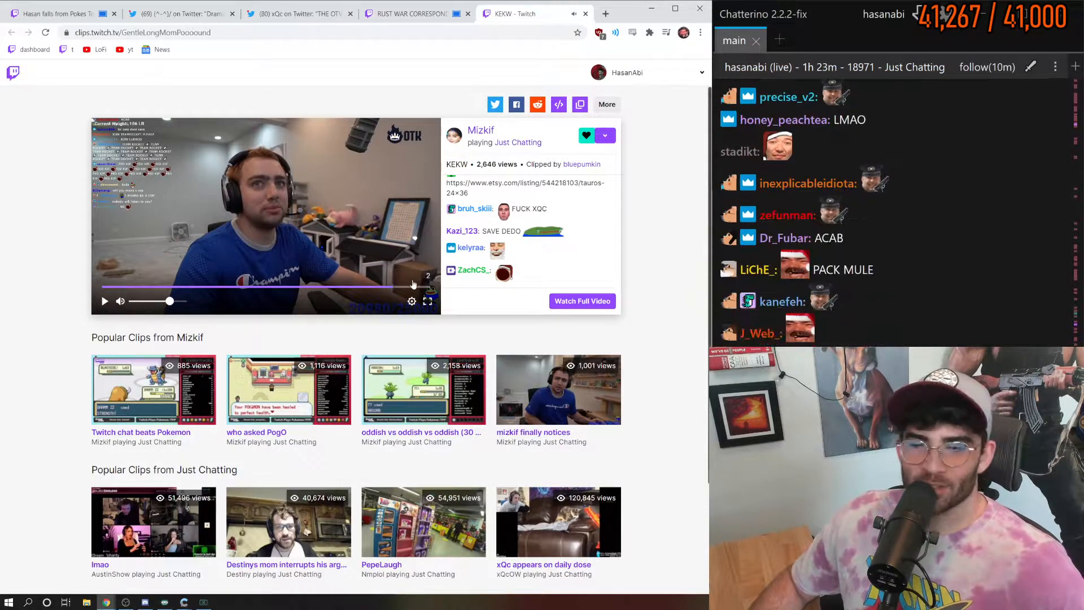